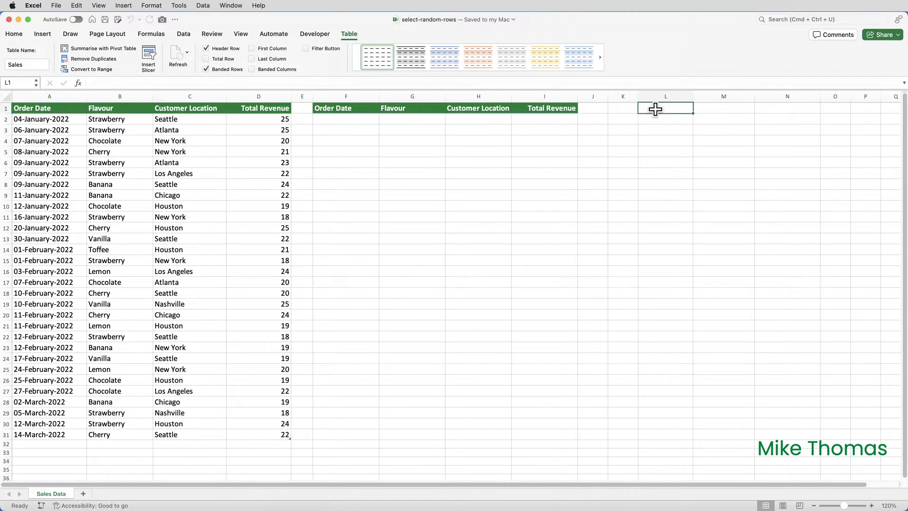
Enter =ROWS(Sales) in L1 to count the Sales table's 30 rows.
click(14, 34)
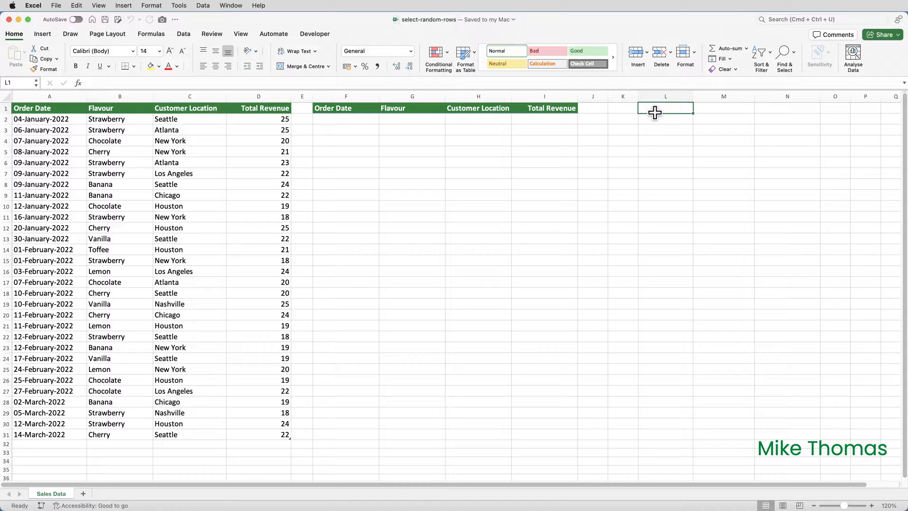
text(=R)
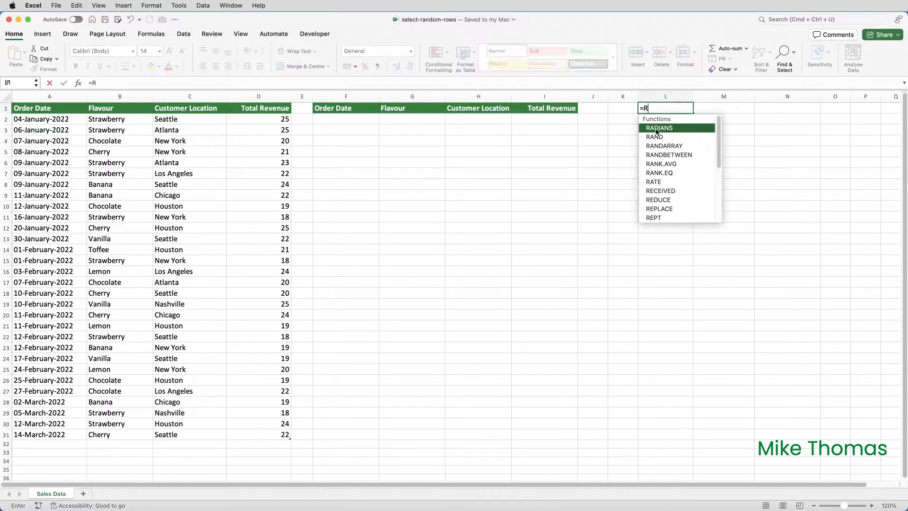
text(OWS()
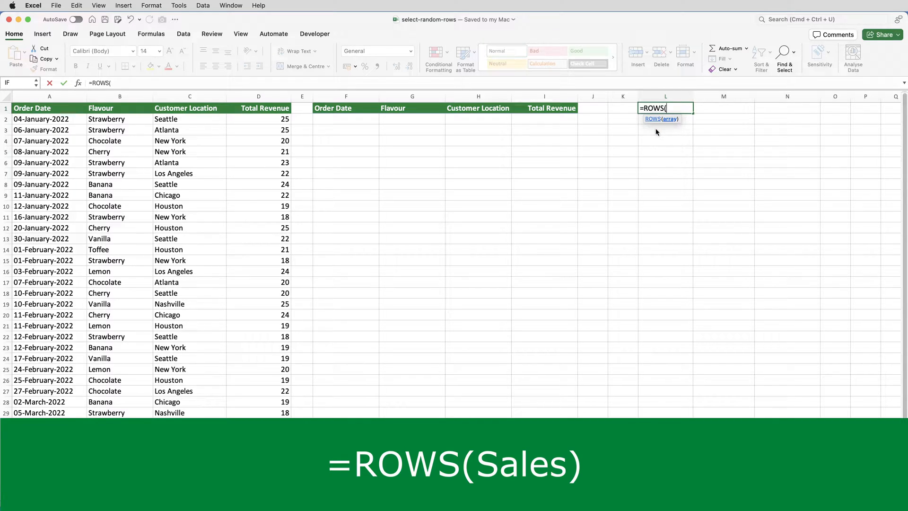
text(Sales)
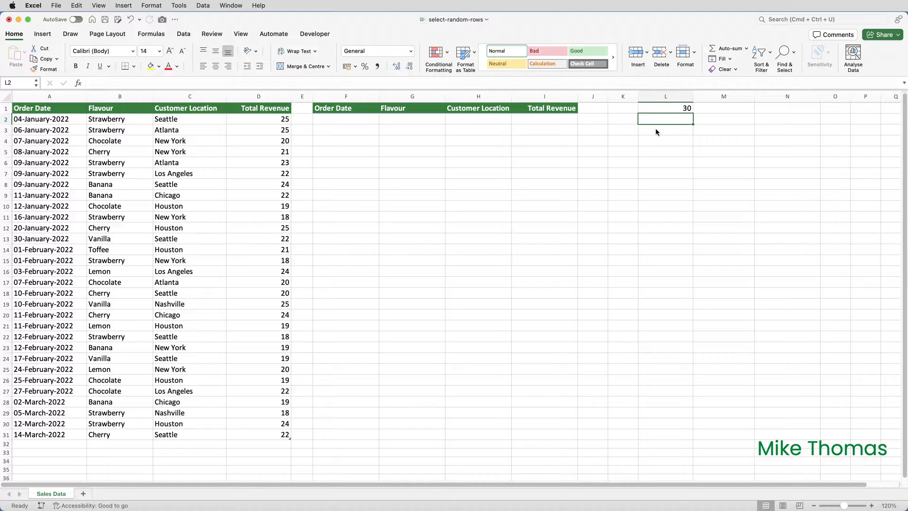
Set L2 to =ROUNDUP(L1*25%,0) so the sample size is 8.
text(=l1)
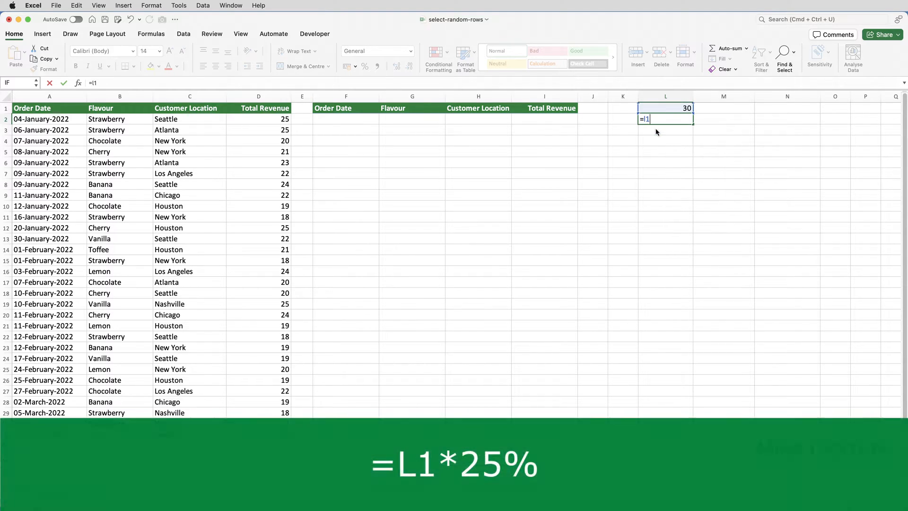
text(*25%)
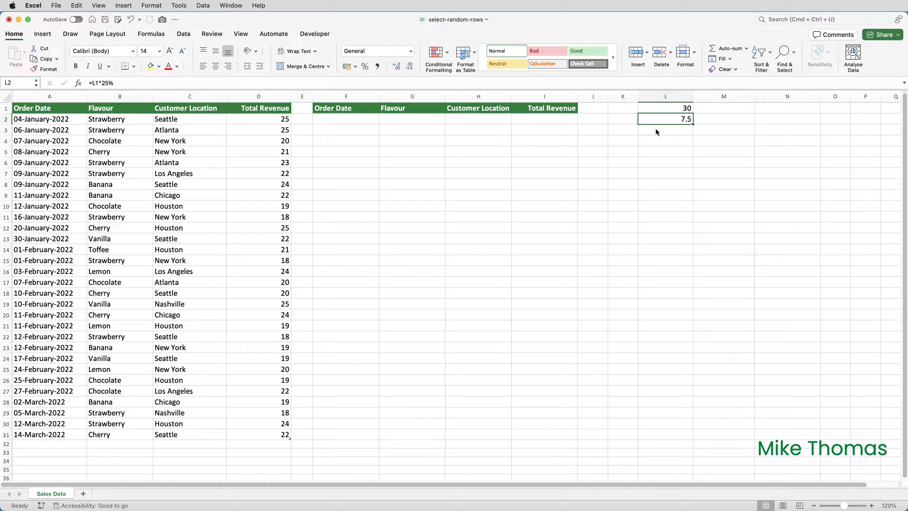
double_click(664, 119)
text(ROUNDUP()
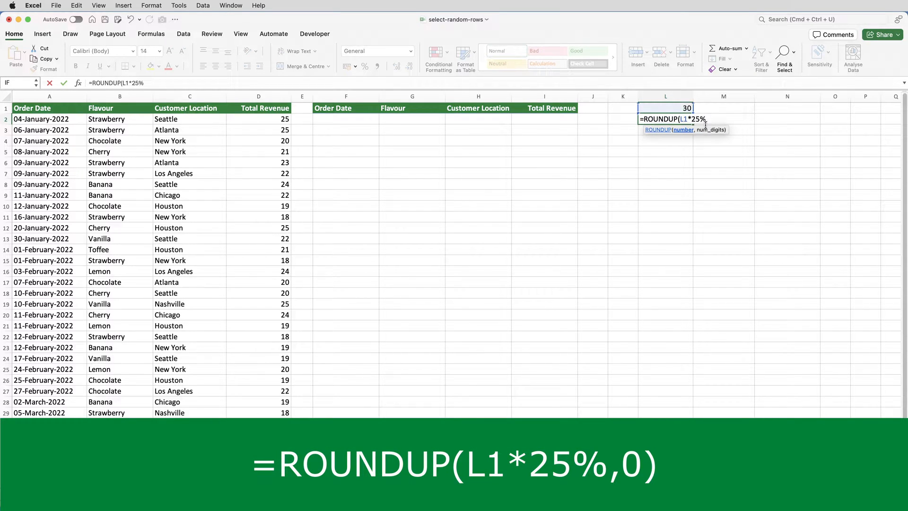
mouse_move(716, 123)
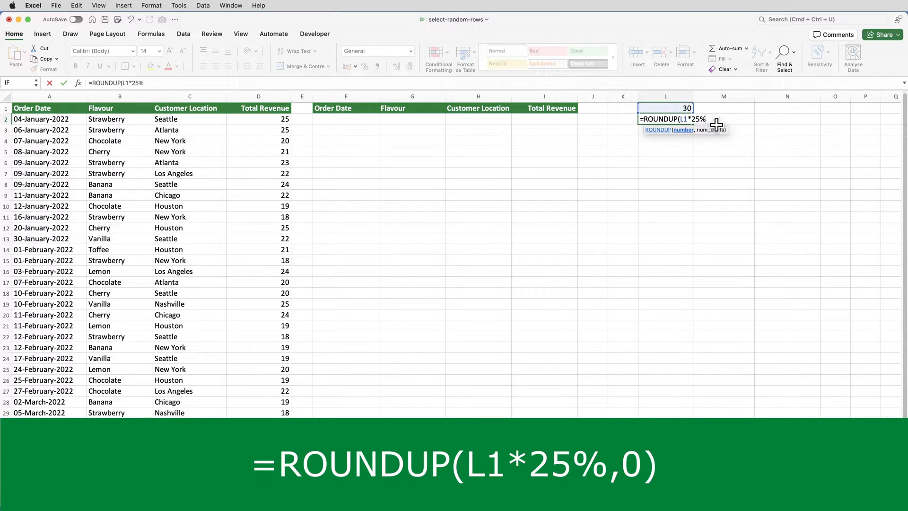
text(,0))
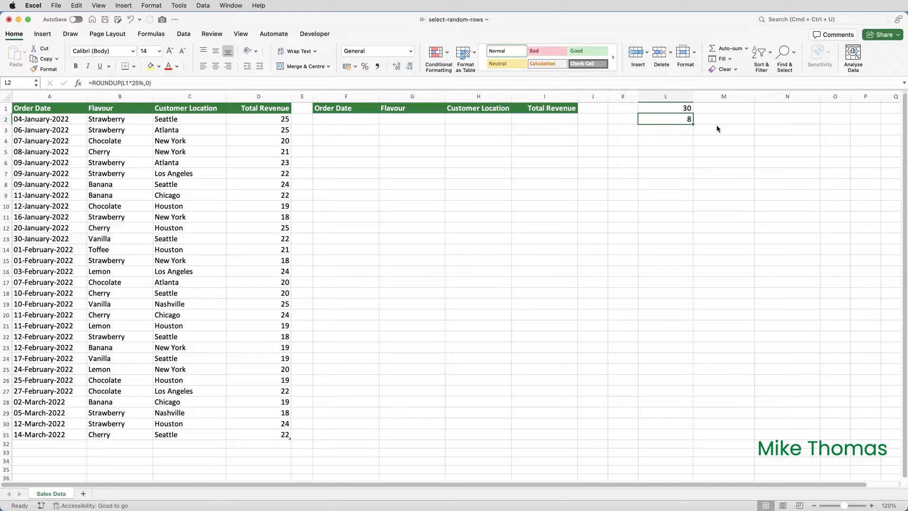
mouse_move(716, 125)
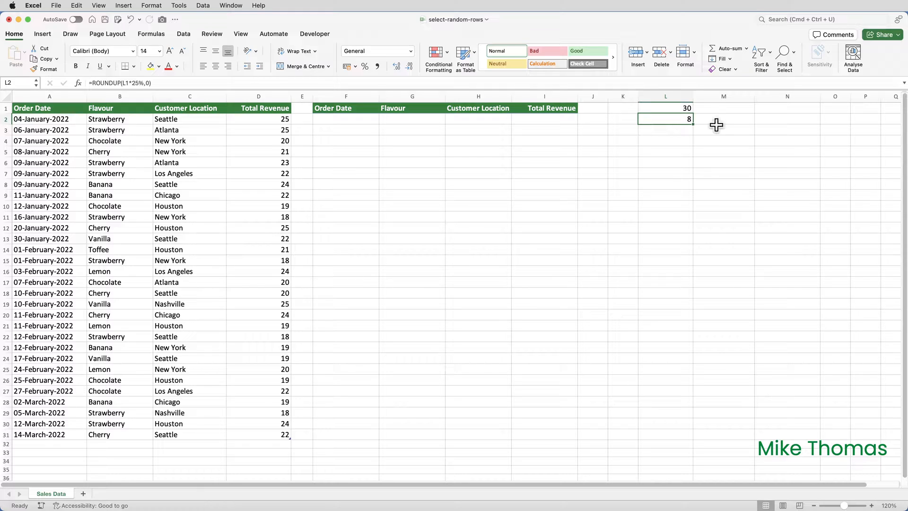
Enter =RANDARRAY(L2,1,1,L1) in M1 to spill 8 random numbers between 1 and 30.
click(723, 108)
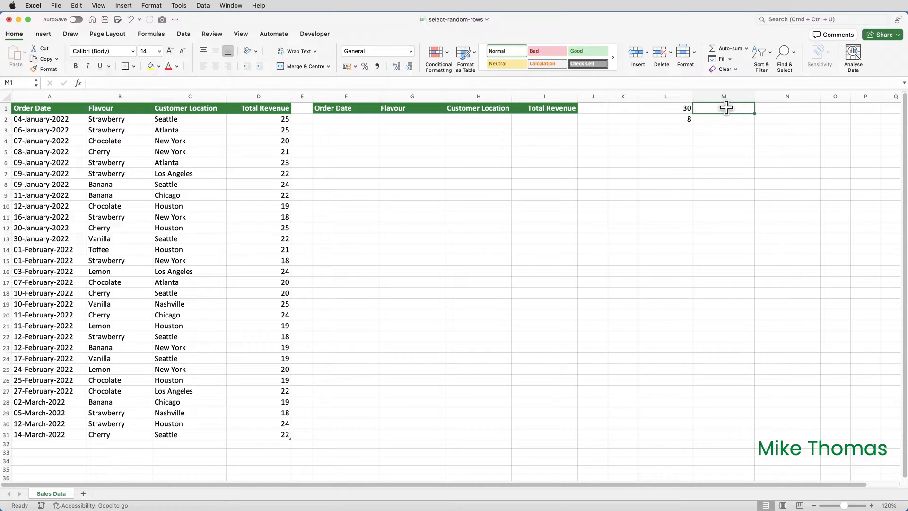
text(=RANDARRAY()
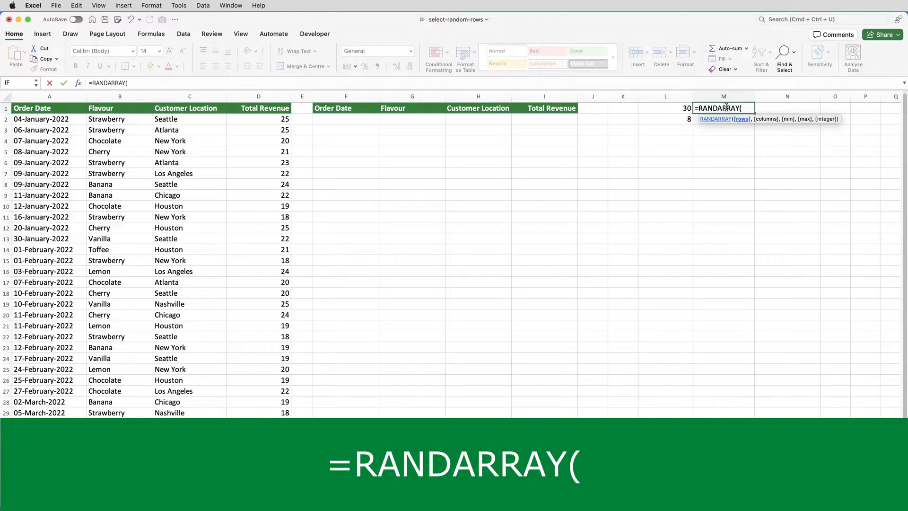
text(L)
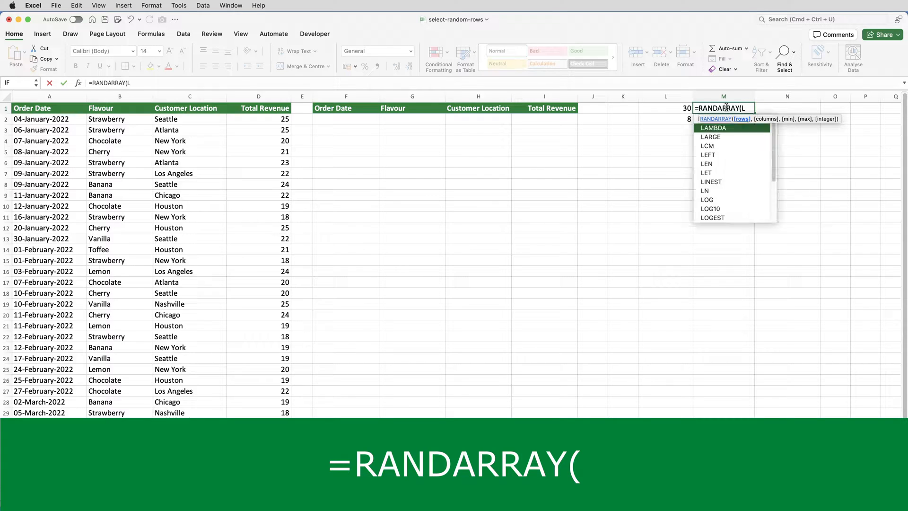
text(2,1)
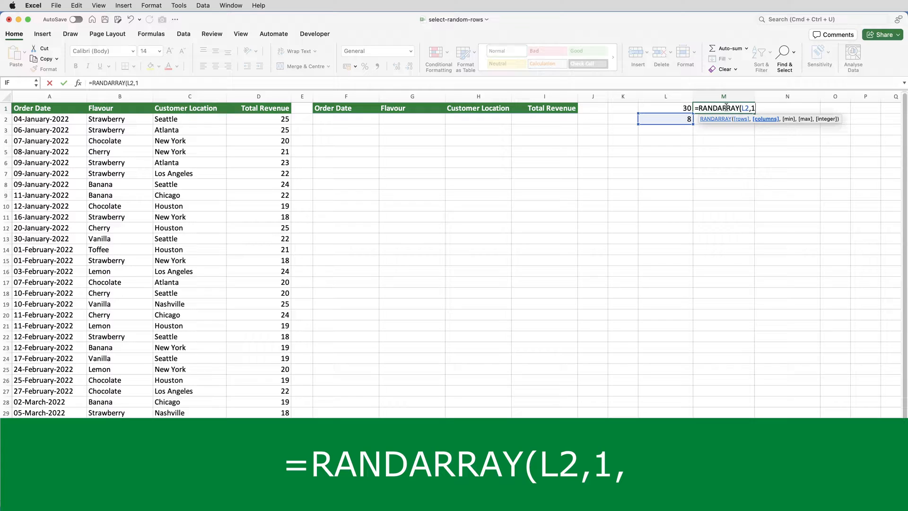
text(,)
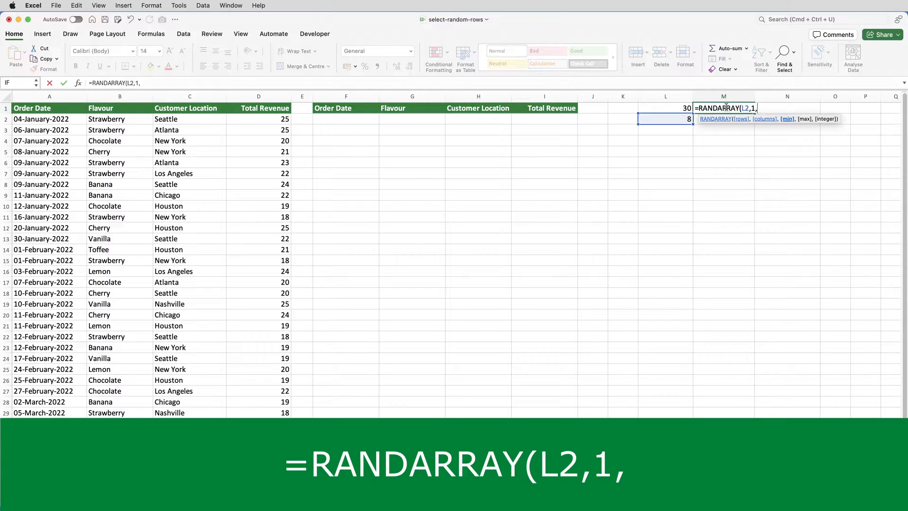
text(1)
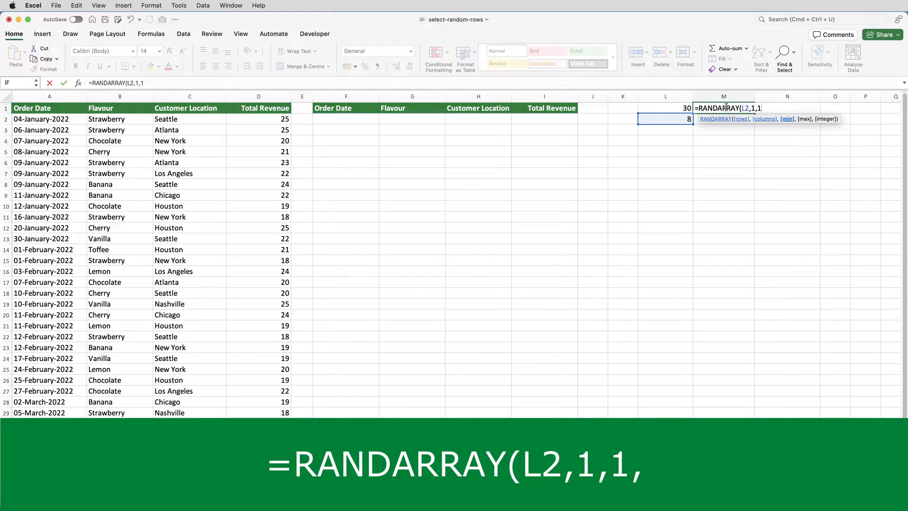
text(,L1))
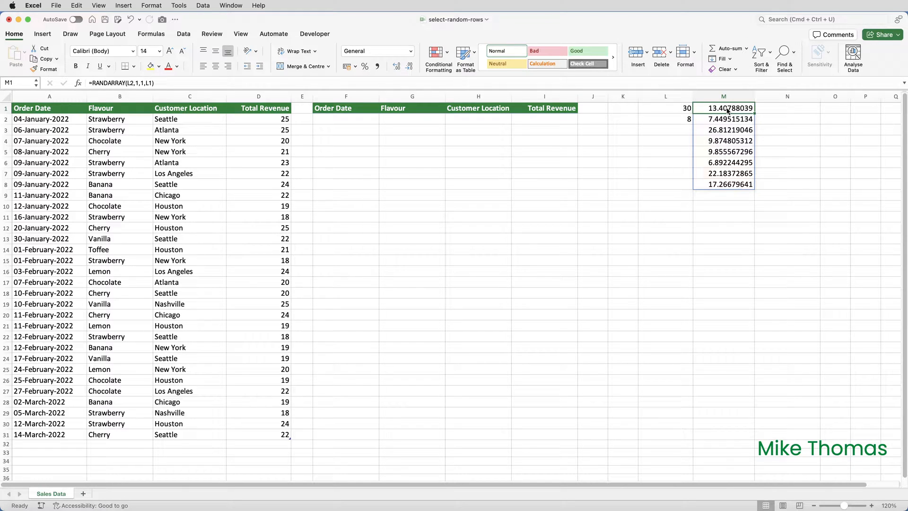
mouse_move(724, 108)
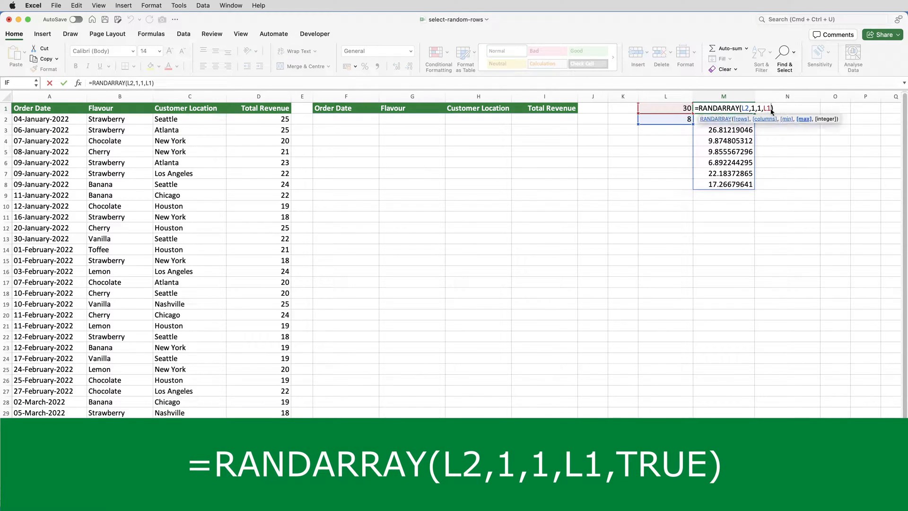
Add a whole-number argument after L1 in M1's RANDARRAY formula.
text(,)
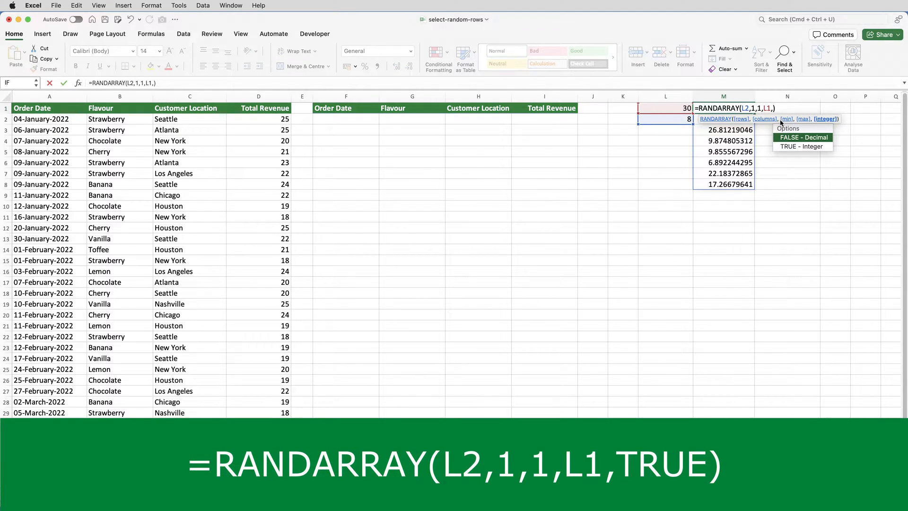
mouse_move(801, 146)
text(TRUE)
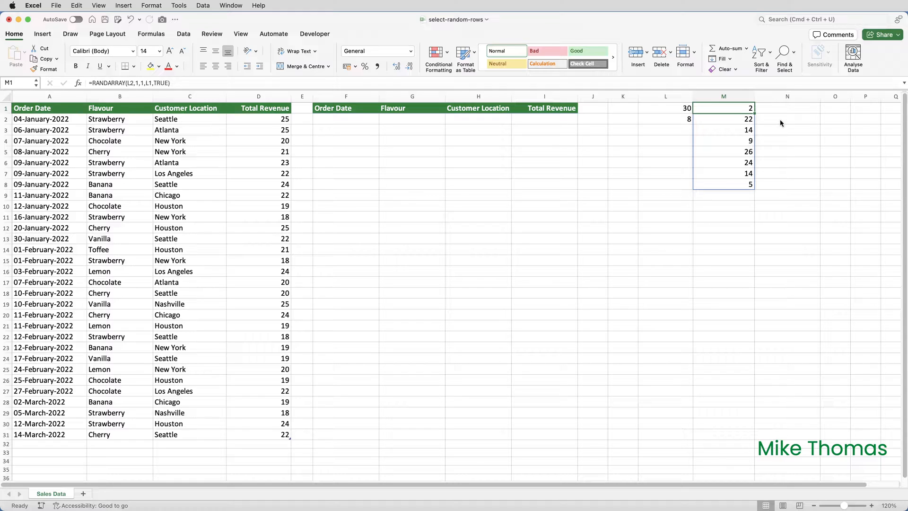
click(835, 108)
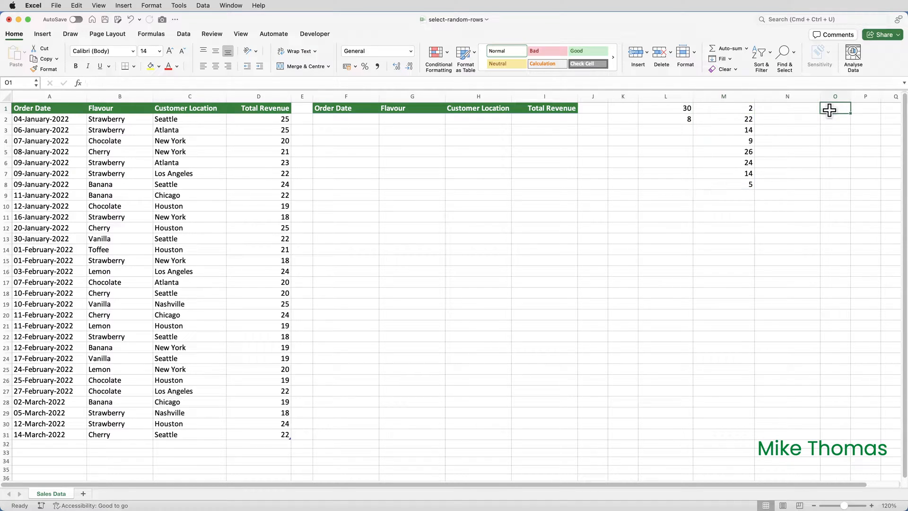
text(A)
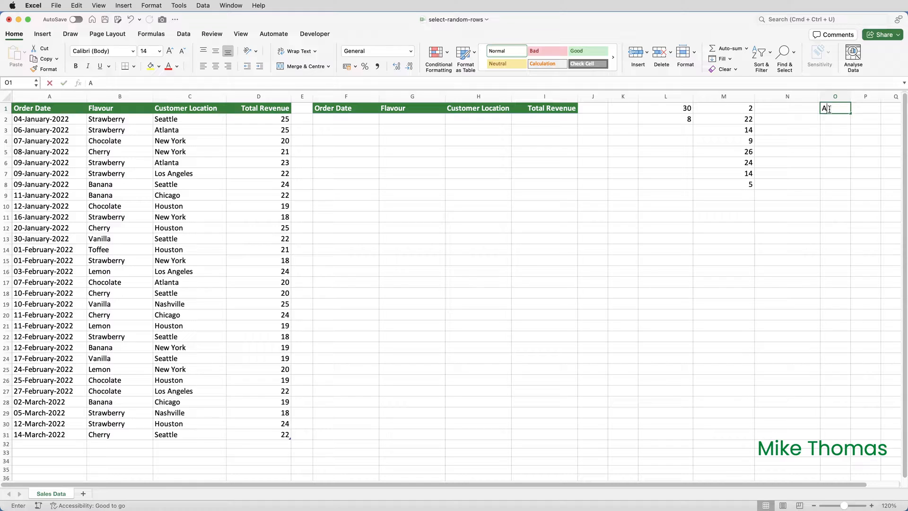
text(AA)
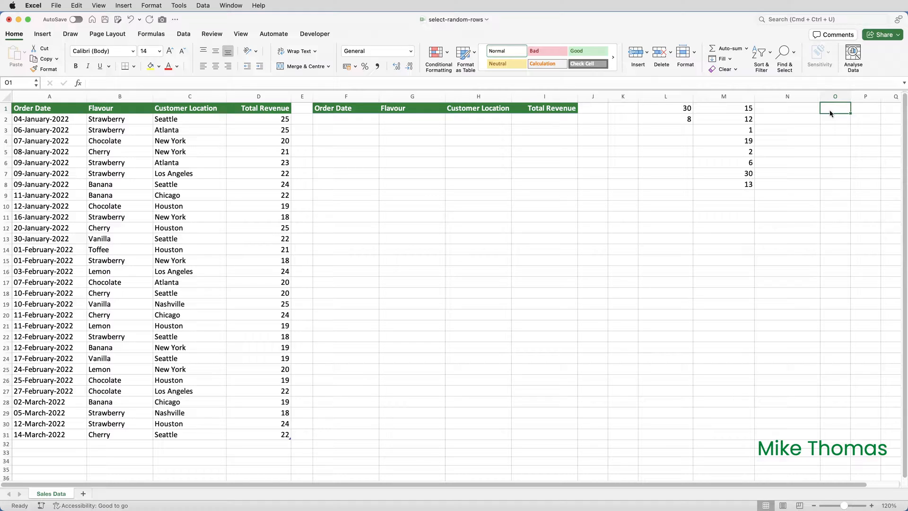
mouse_move(741, 118)
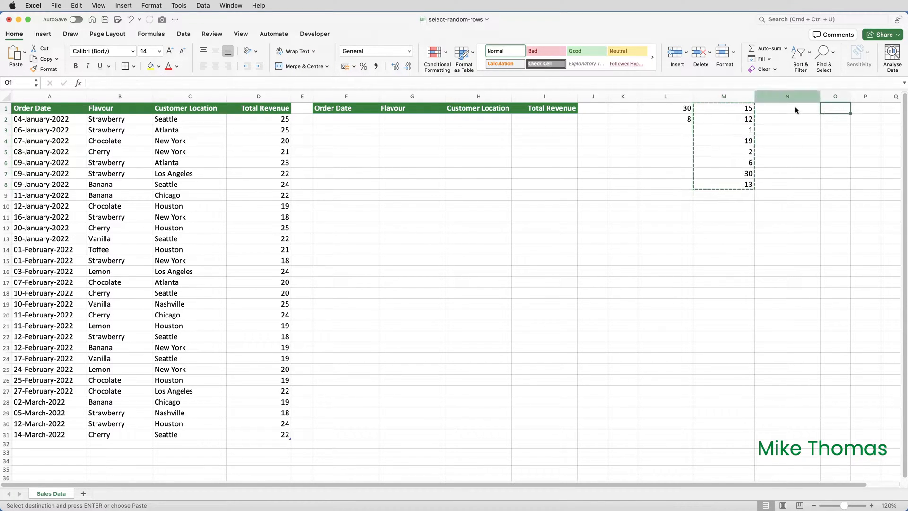
Paste the random row numbers as fixed values into O1:O8.
click(24, 47)
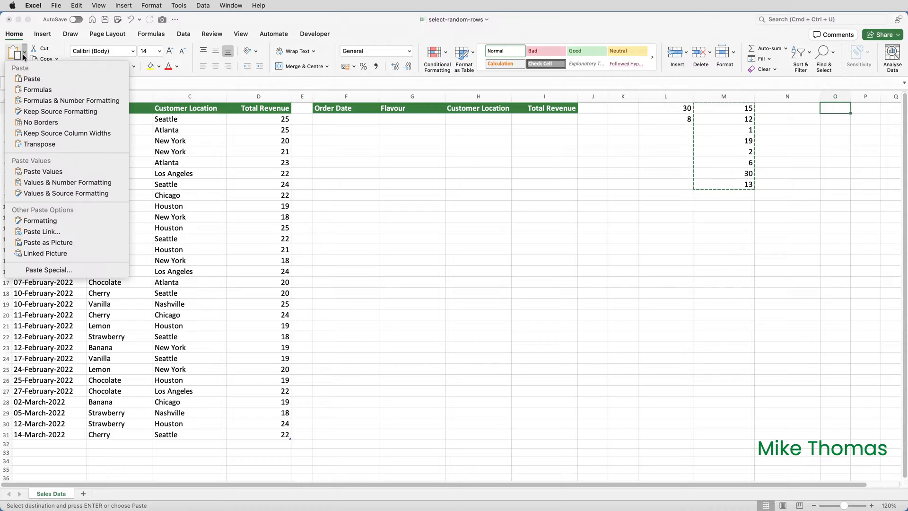
click(42, 171)
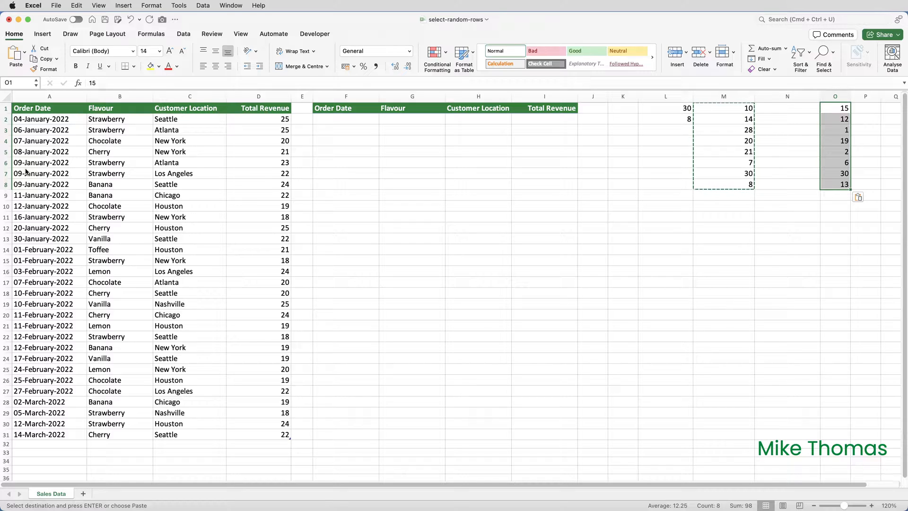
click(722, 108)
text(=)
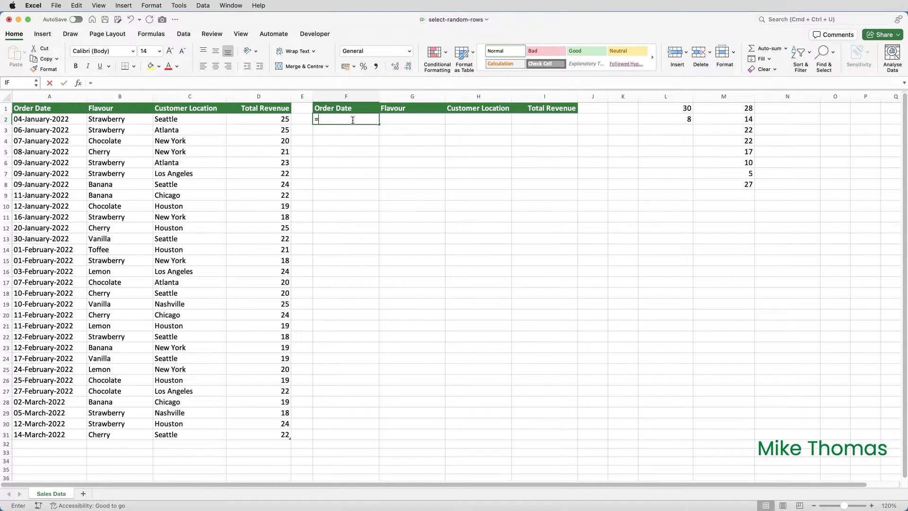
Type =CHOOSEROWS(Sales, M1:M… in F2 to pick rows by the random numbers.
text(CHOOSEROWS(S)
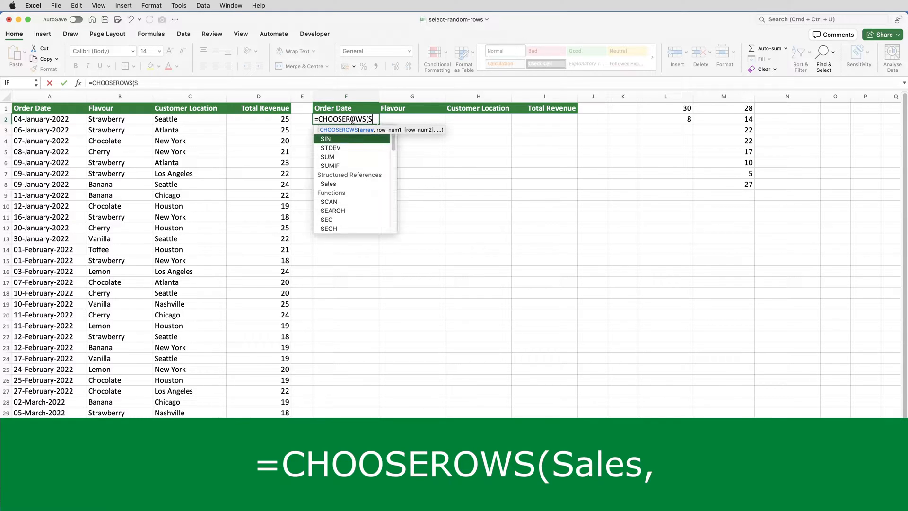
text(ales)
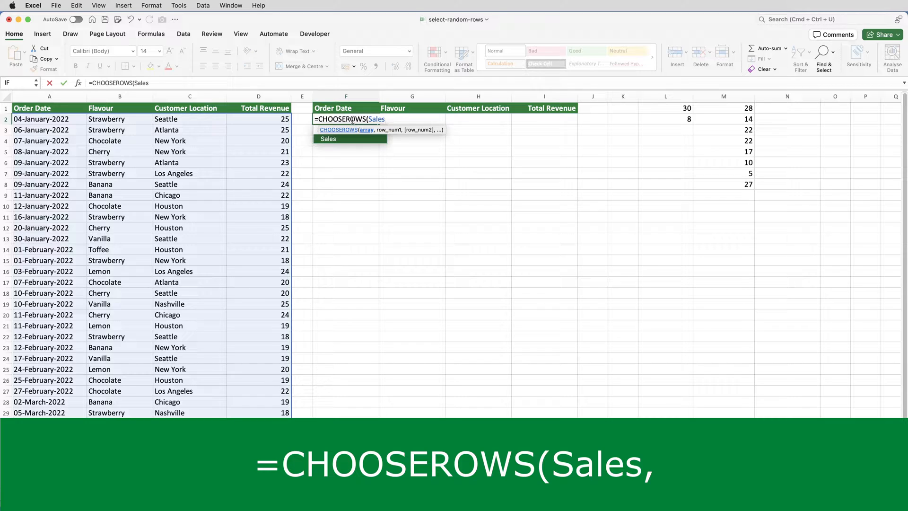
text(,)
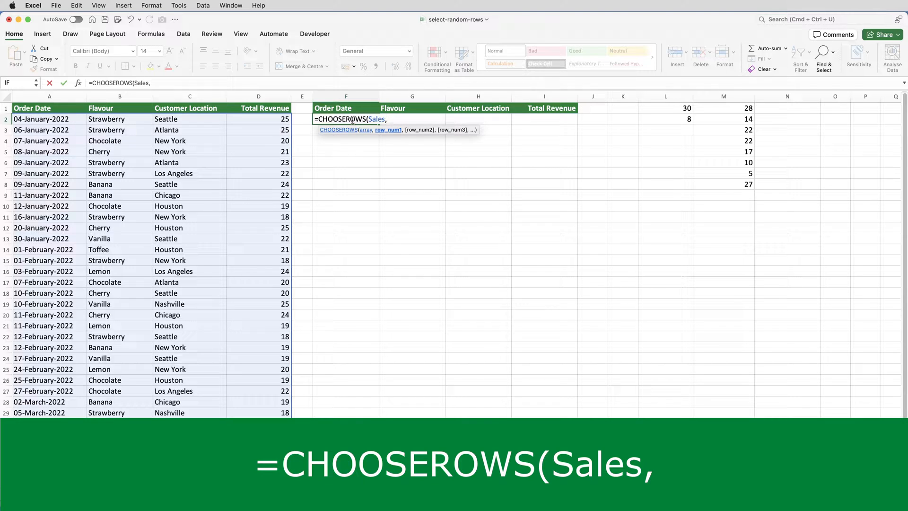
text(M1:M)
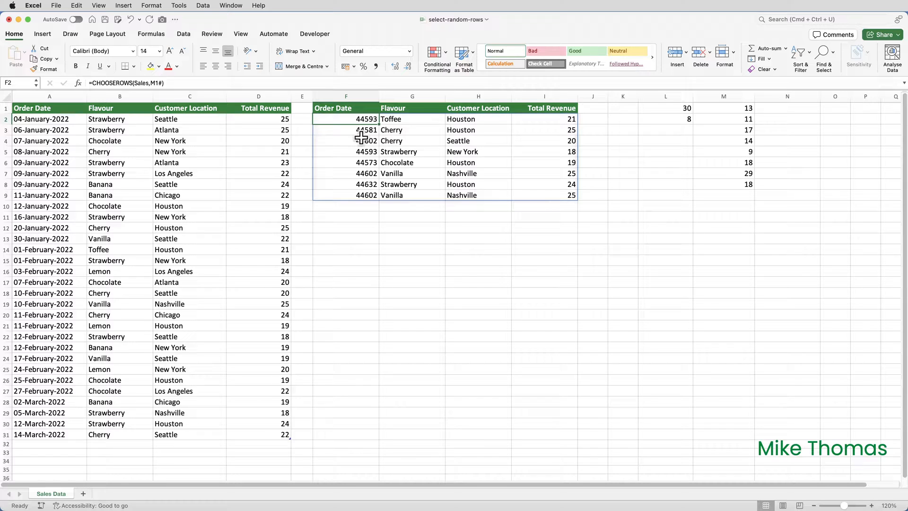
mouse_move(78, 121)
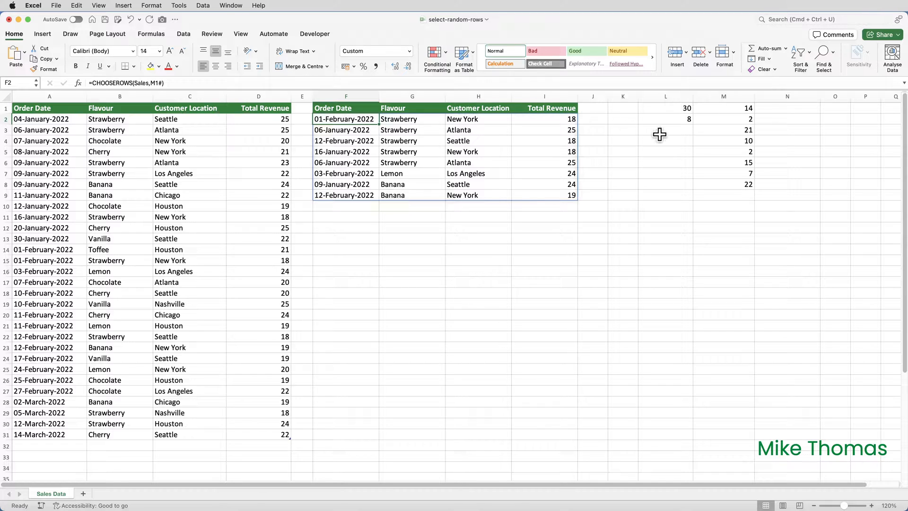
Enter =COUNTA(UNIQUE(M1#)) in L3, returning 6 distinct row numbers.
click(665, 130)
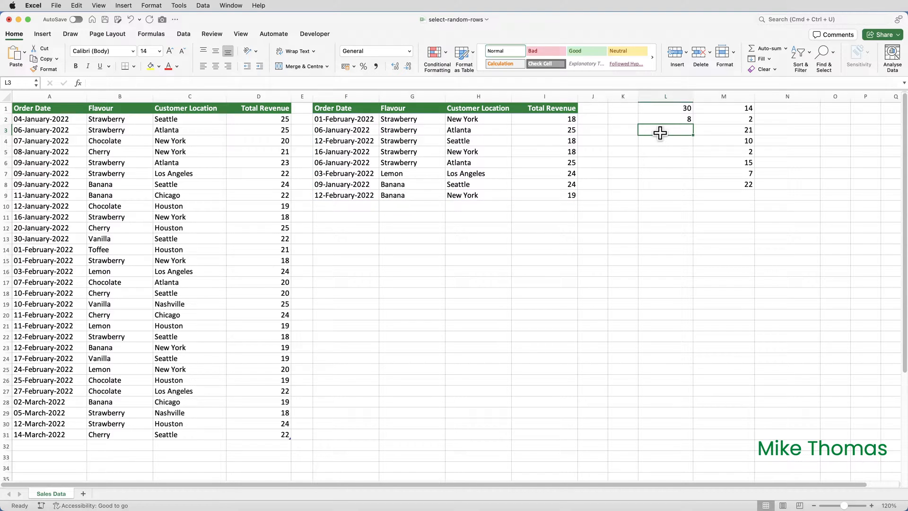
text(=COUNTA()
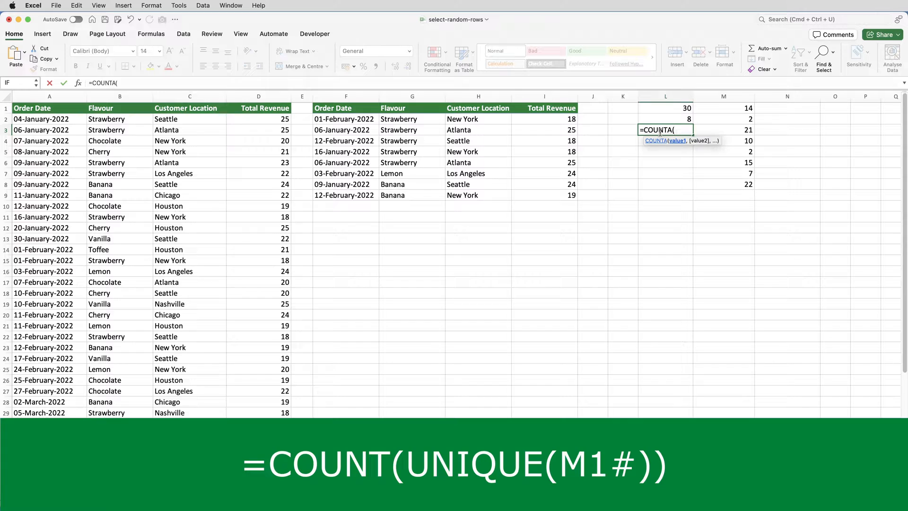
text(UNIQUE)
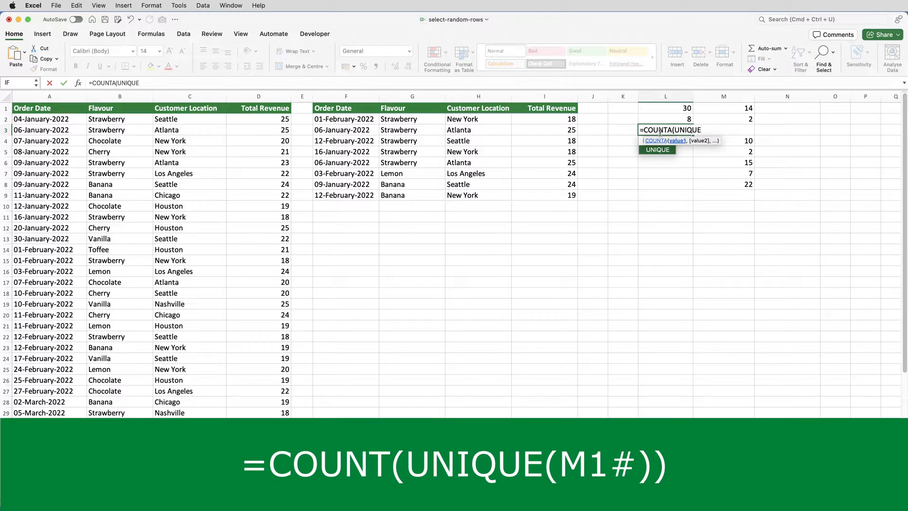
text(()
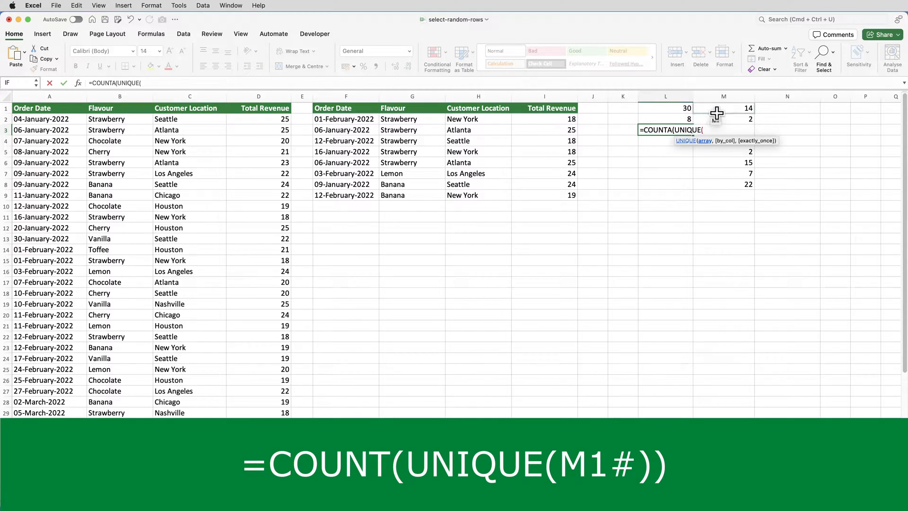
click(723, 108)
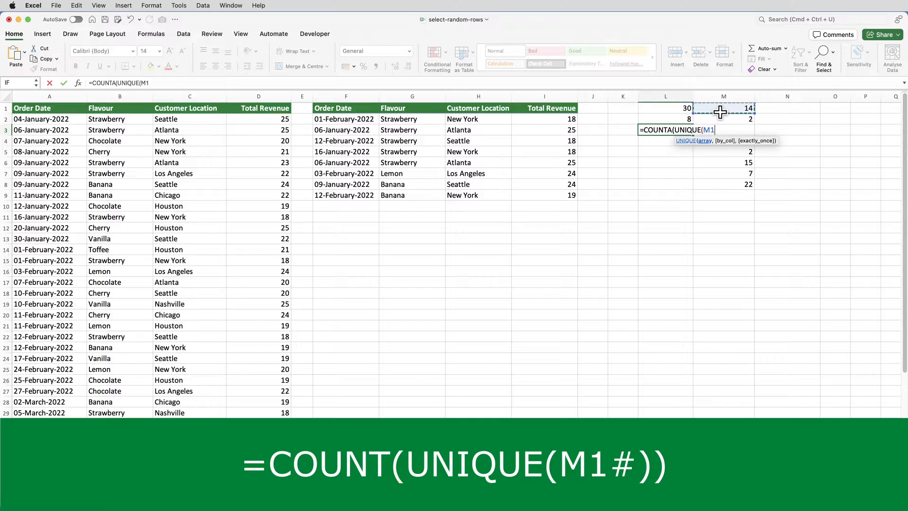
text(#)))
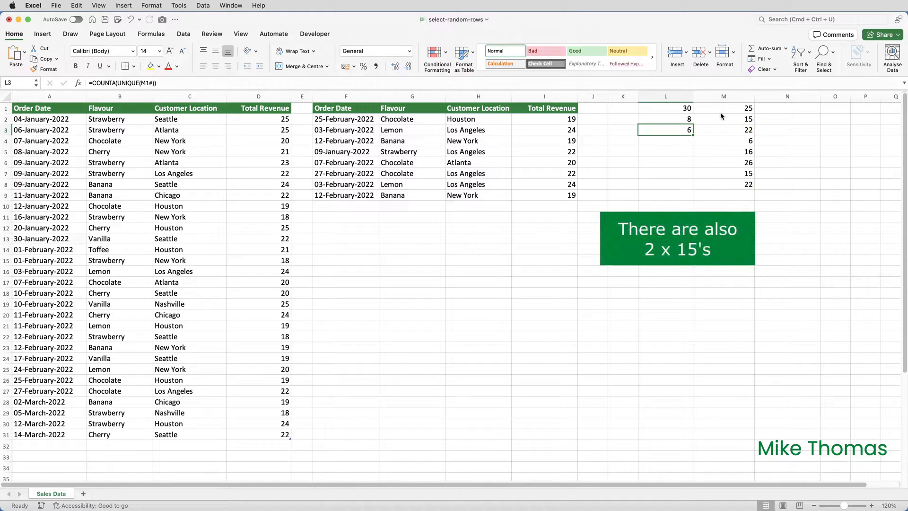
Type =IF(L2=L3,"OK","Problem") into L4 as the duplicate check.
click(665, 141)
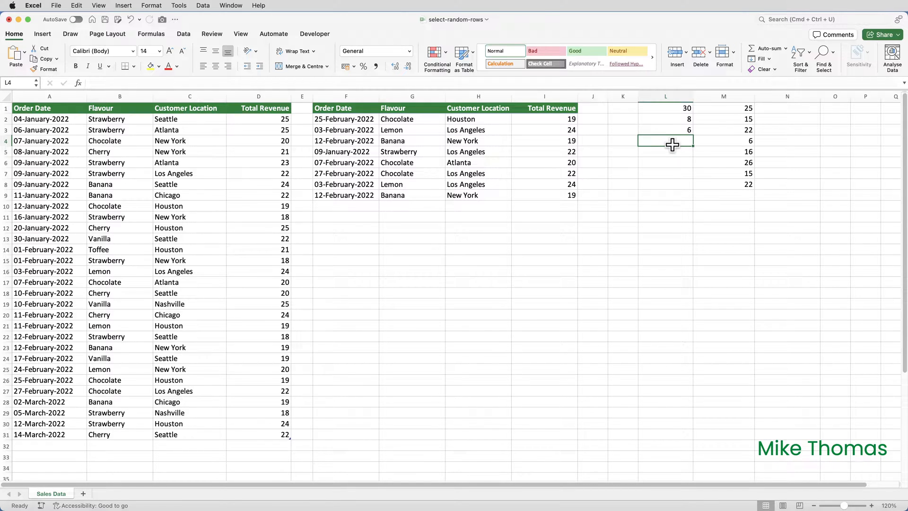
text(=IF()
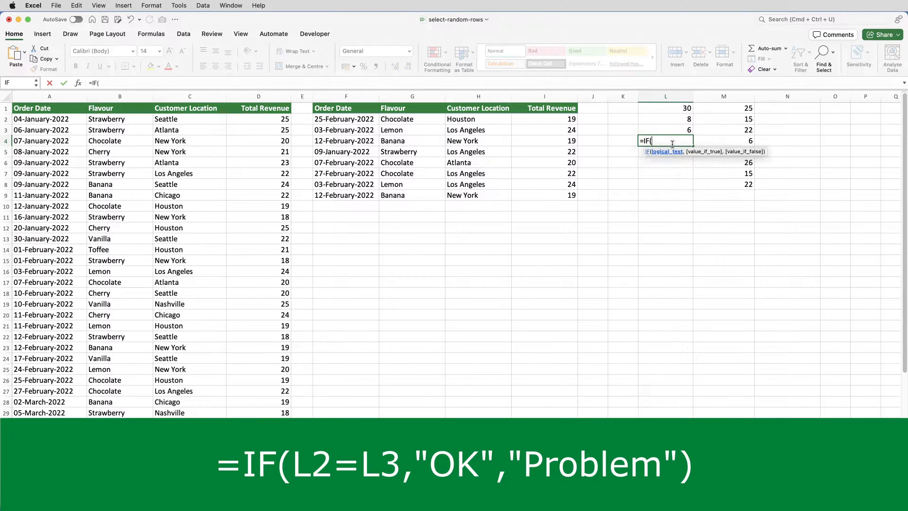
click(665, 108)
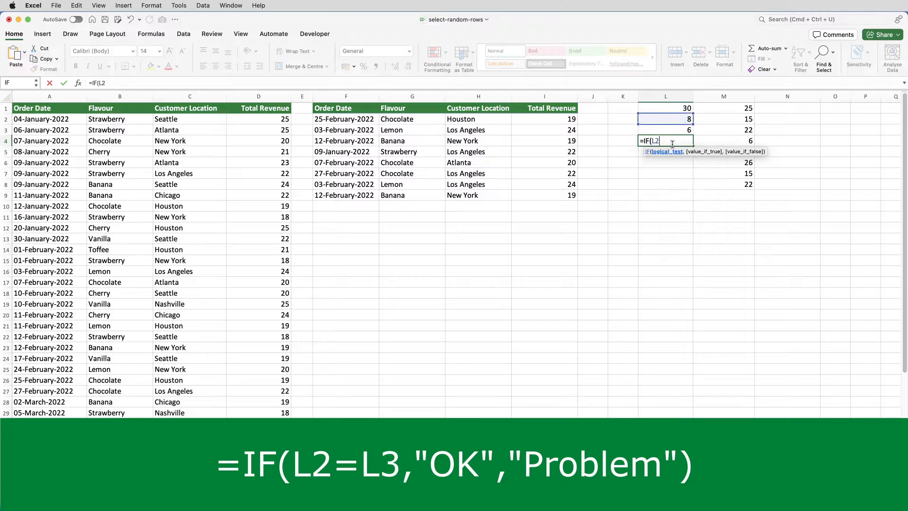
text(=L)
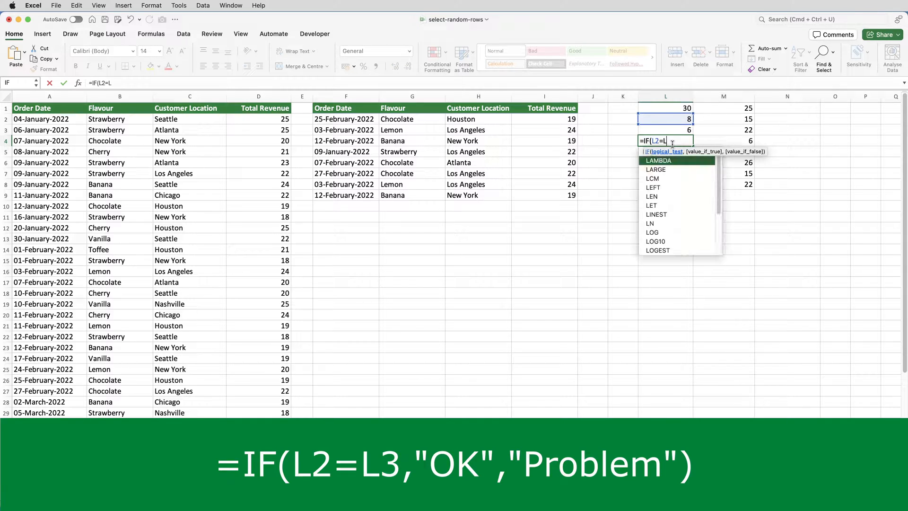
text(3,)
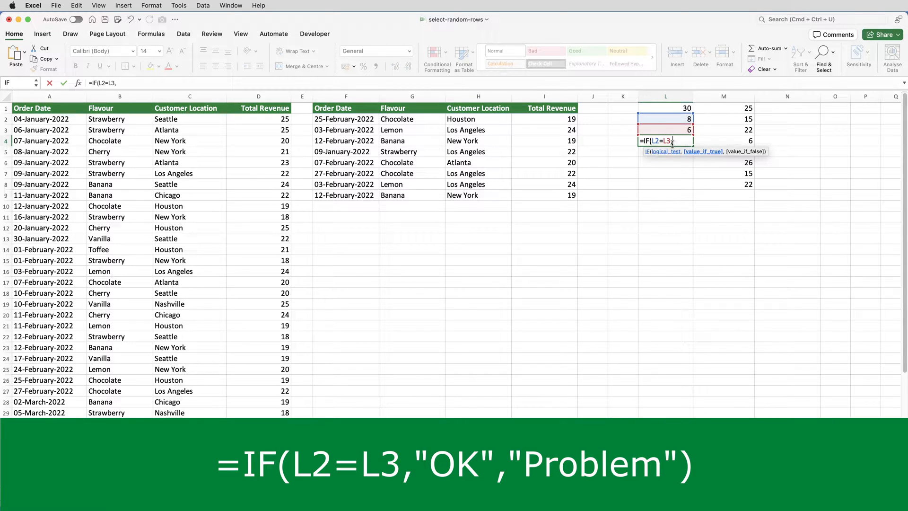
text(")
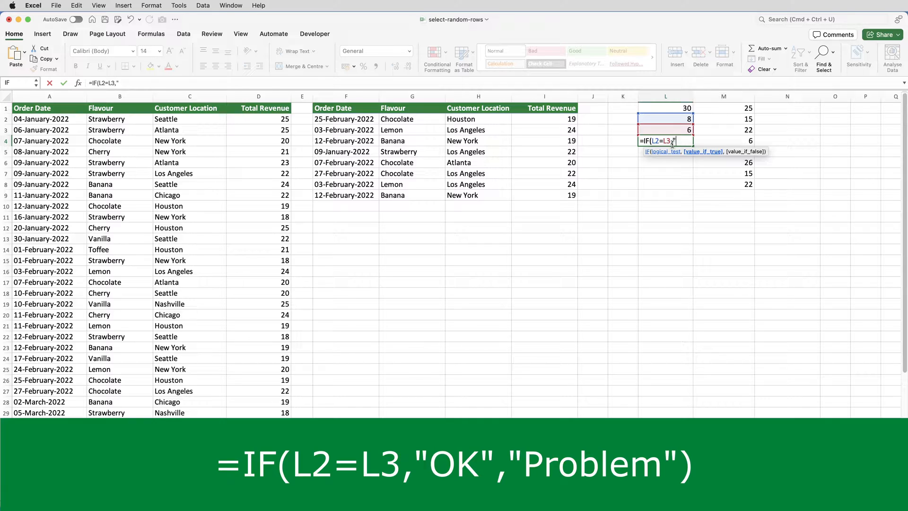
text(OK")
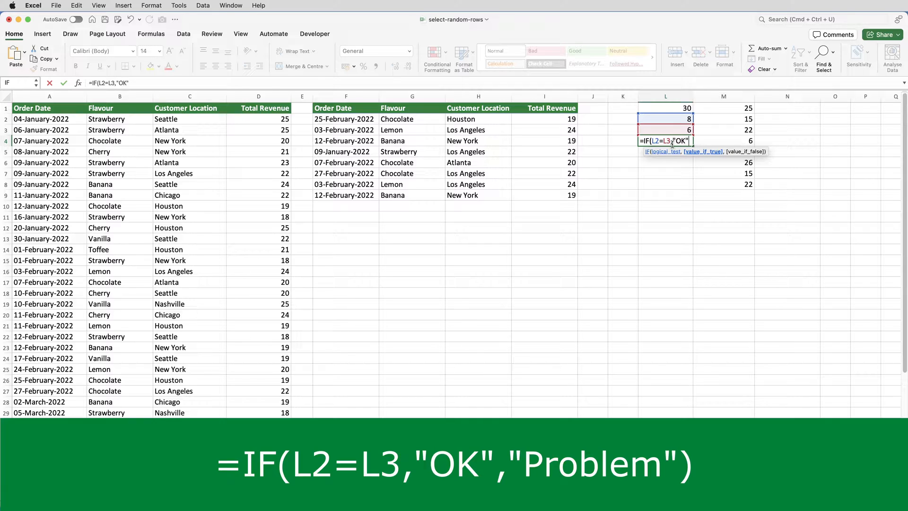
text(,")
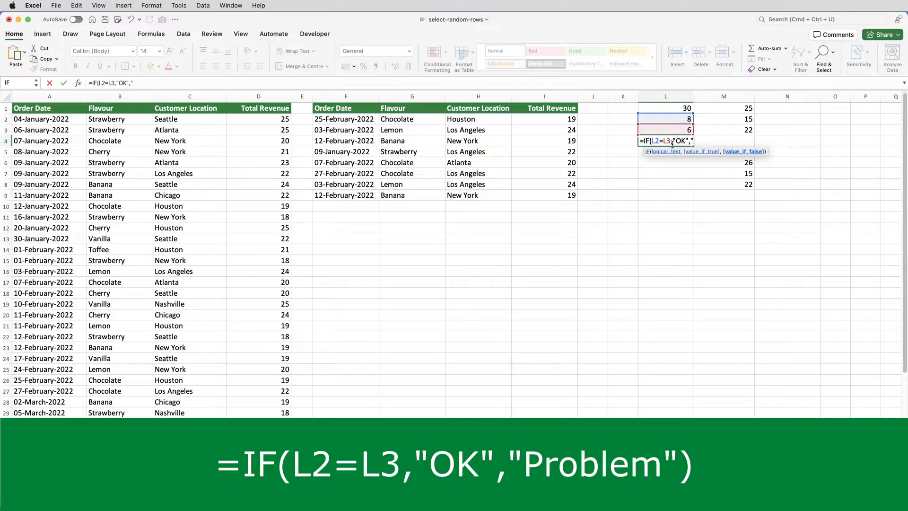
text(Problem"))
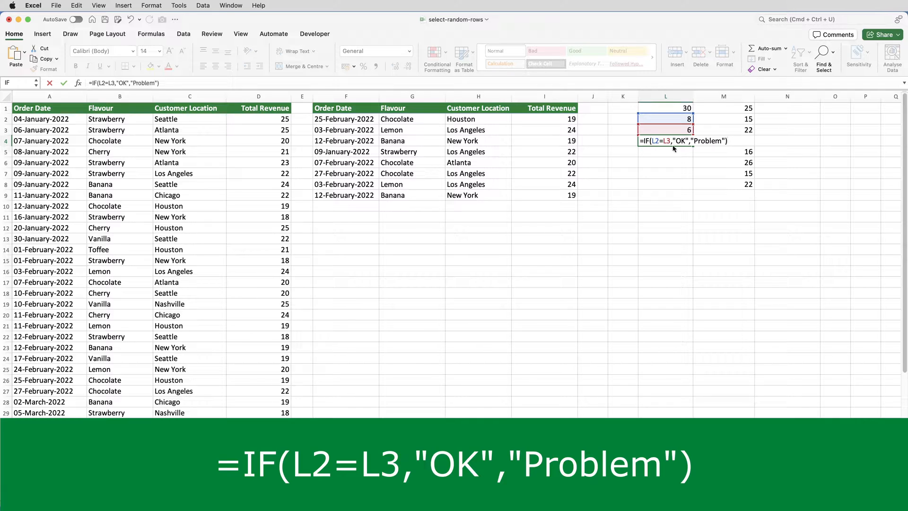
Commit the L4 check, which returns Problem because row numbers repeat.
key(Return)
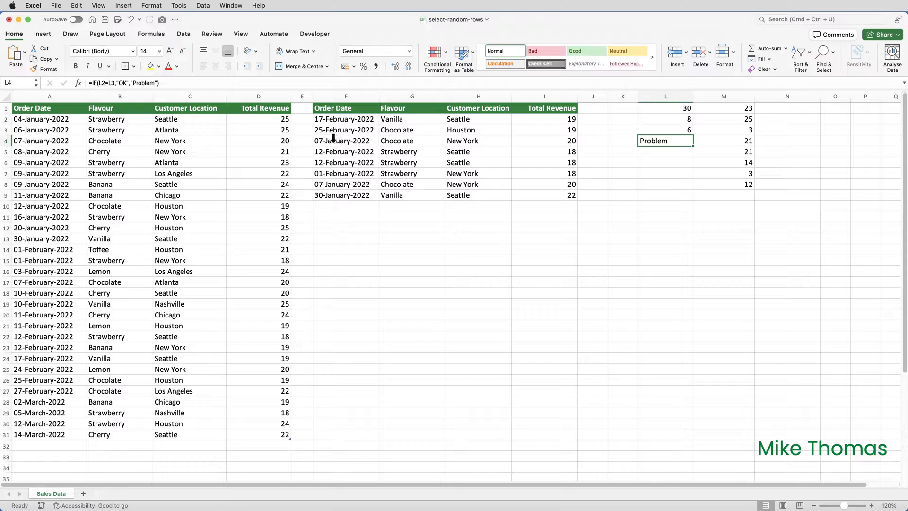
Confirm Calculation Options on the Formulas tab remains set to Automatic.
click(151, 34)
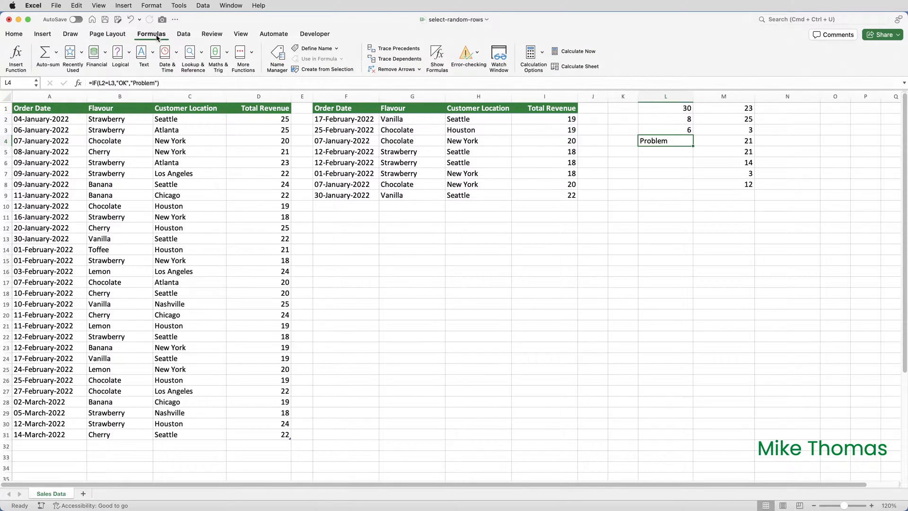
mouse_move(531, 53)
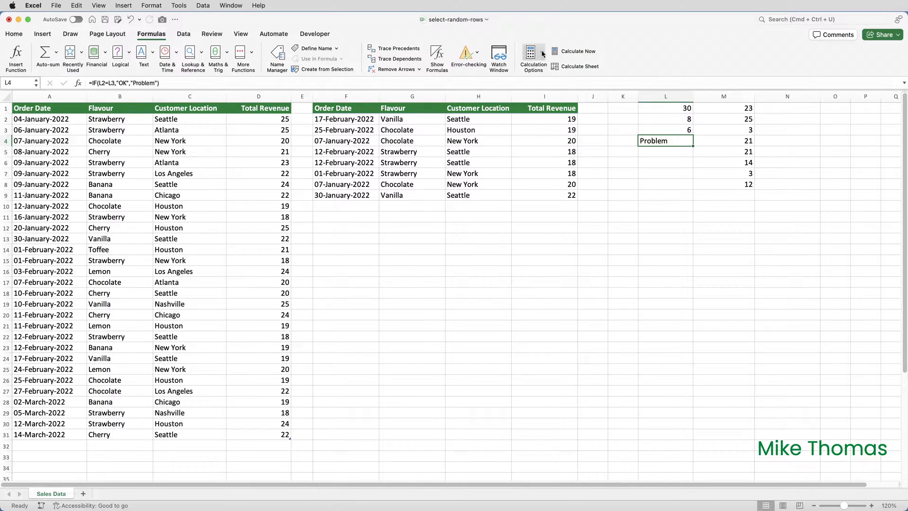
click(532, 56)
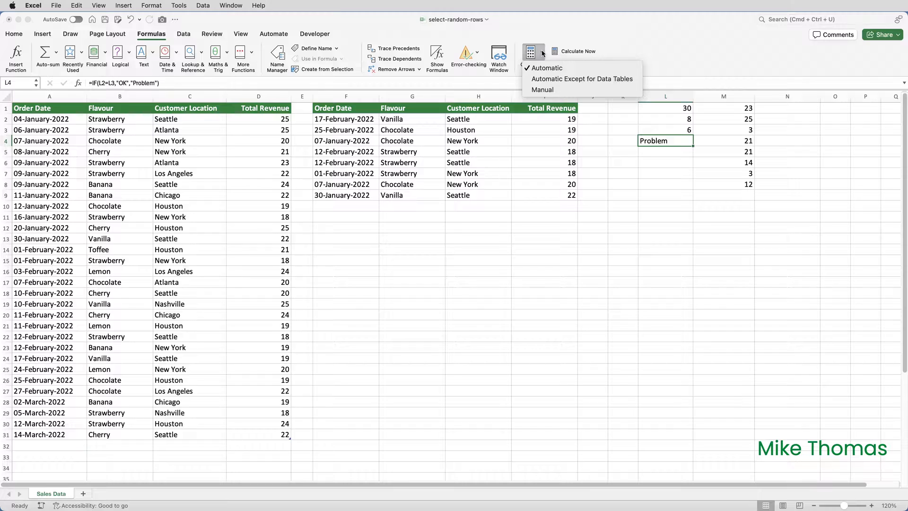
click(530, 55)
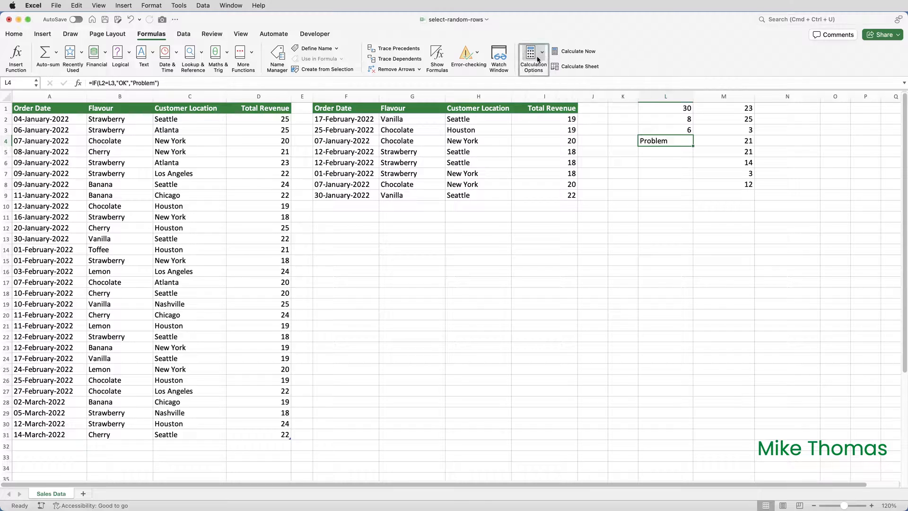
click(664, 162)
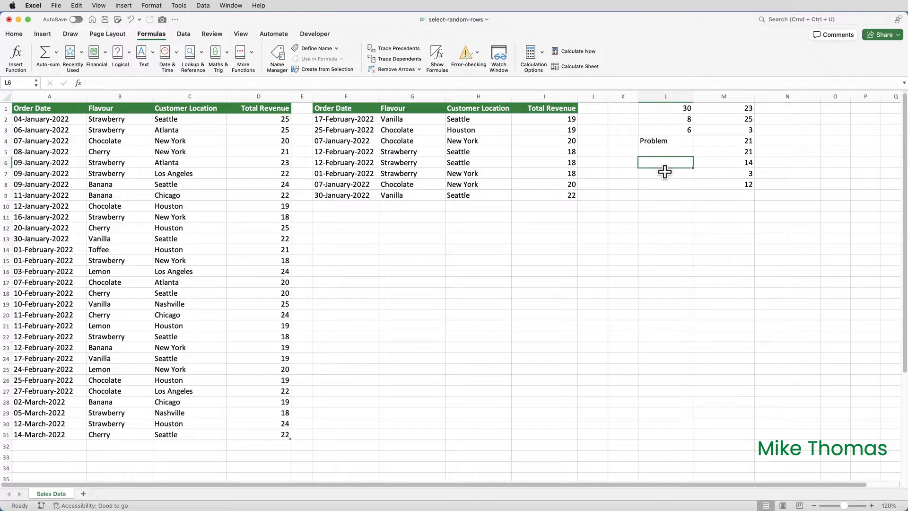